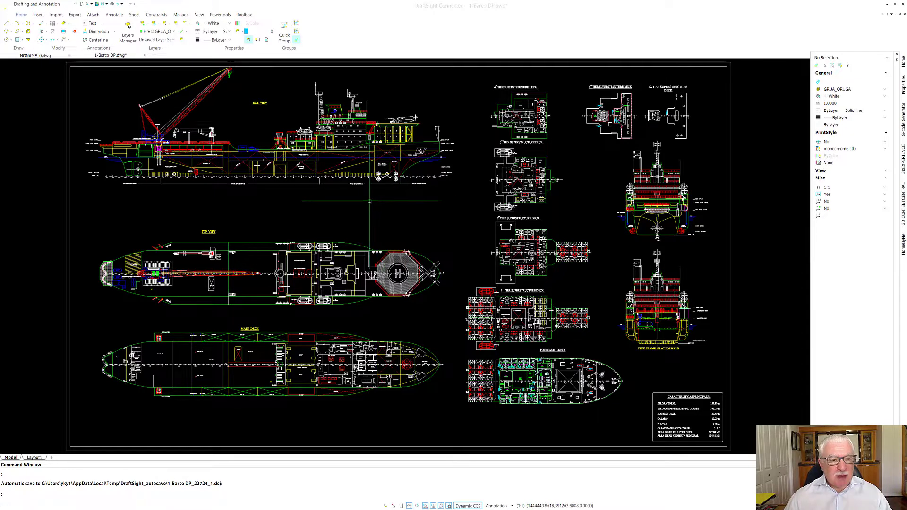
pyautogui.moveTo(264, 193)
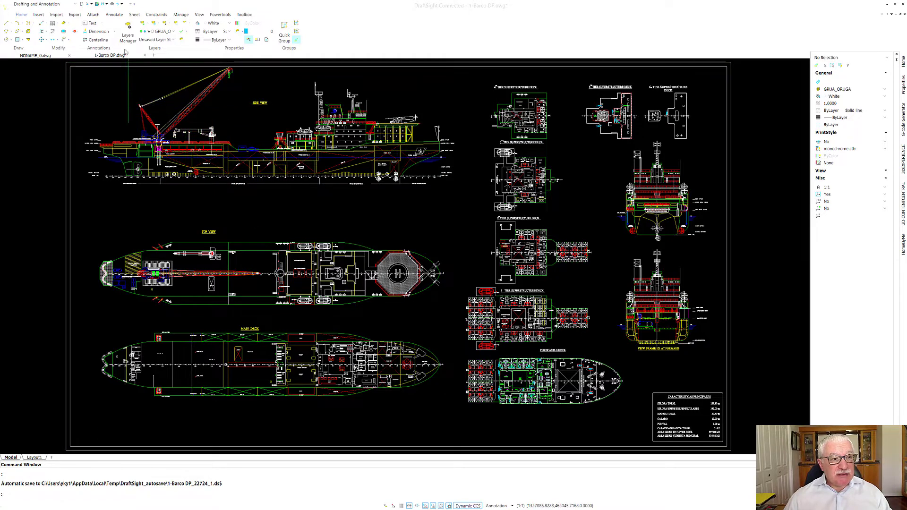
# - Review the ship drawing's layer list in Layers Manager and start Layer Preview on the CABRIA layer
pyautogui.click(127, 33)
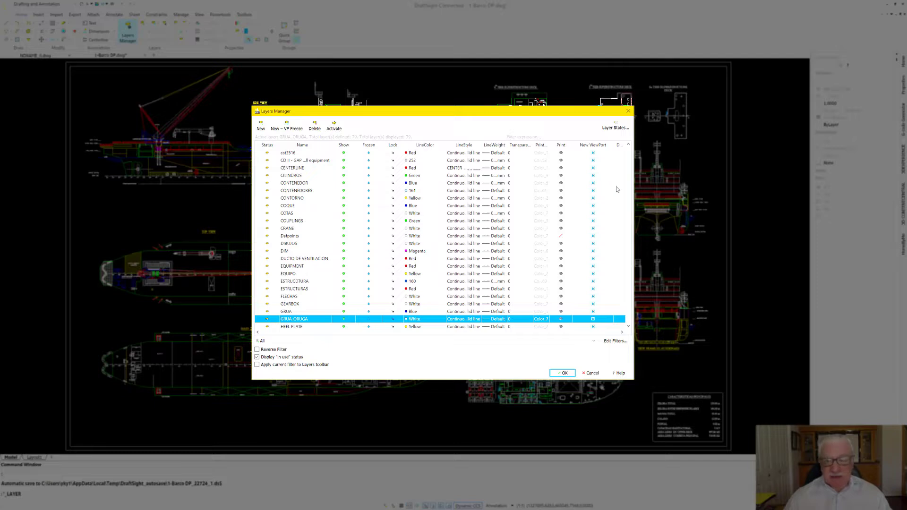
pyautogui.scroll(-3)
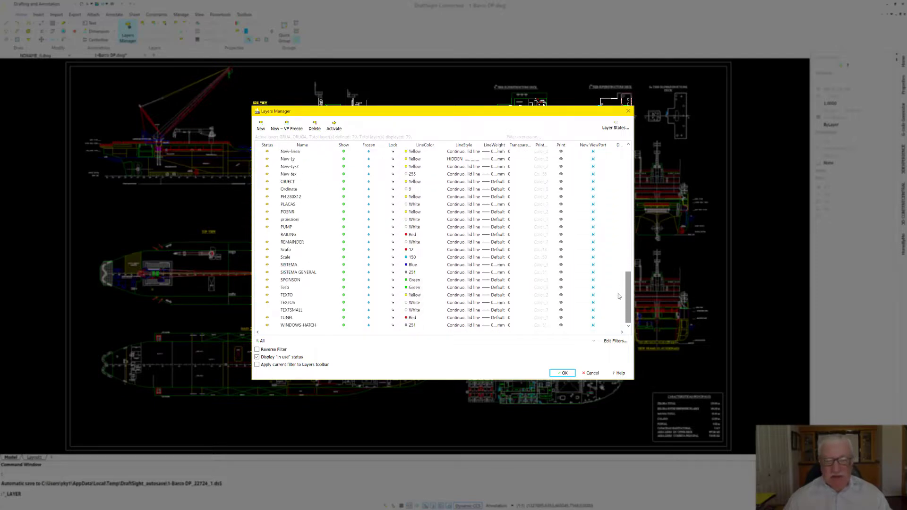
pyautogui.scroll(3)
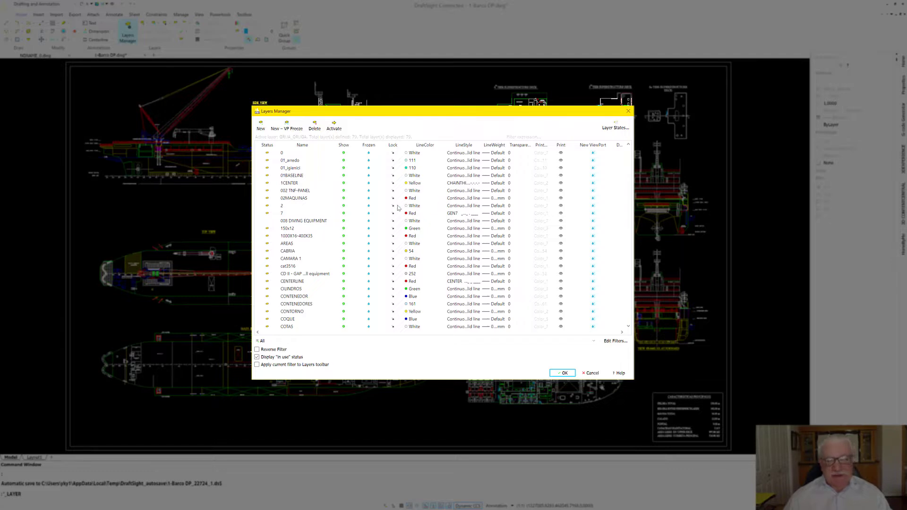
pyautogui.click(561, 372)
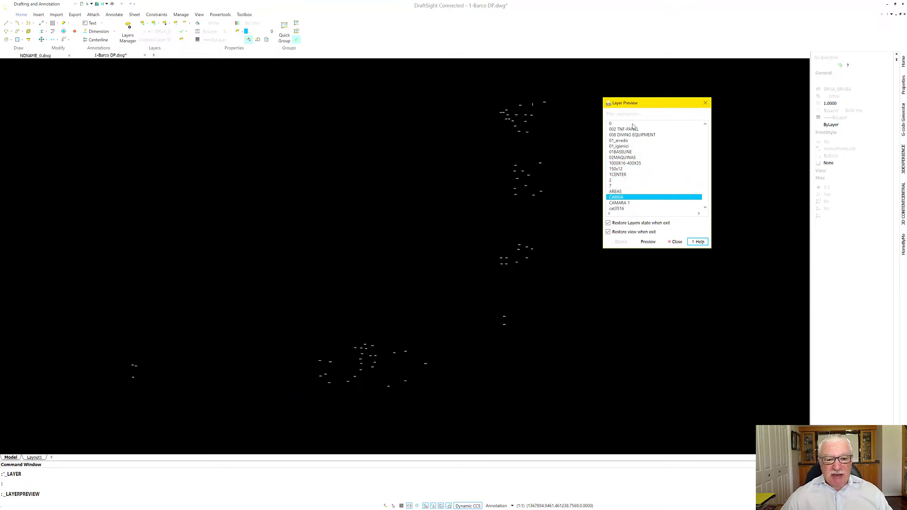
# - Preview the 150x12 layer alone, then close Layer Preview to show all layers again
pyautogui.click(653, 202)
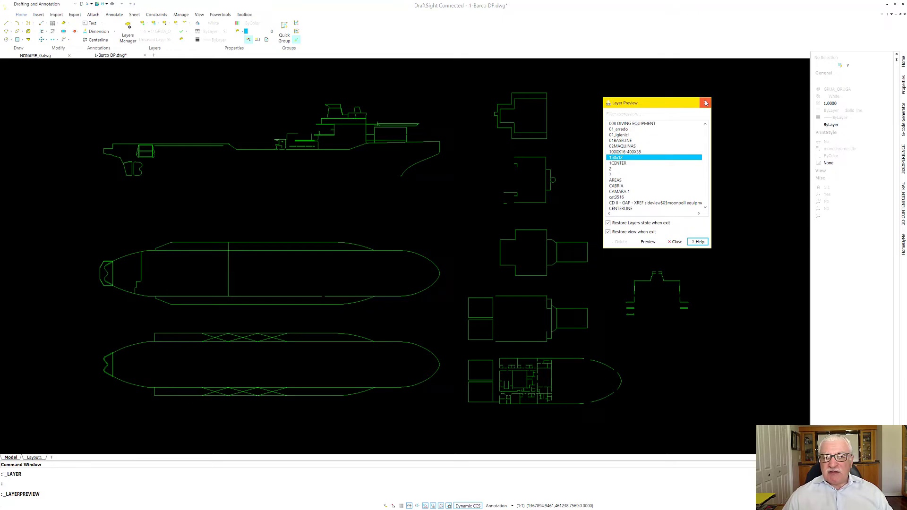
pyautogui.click(705, 103)
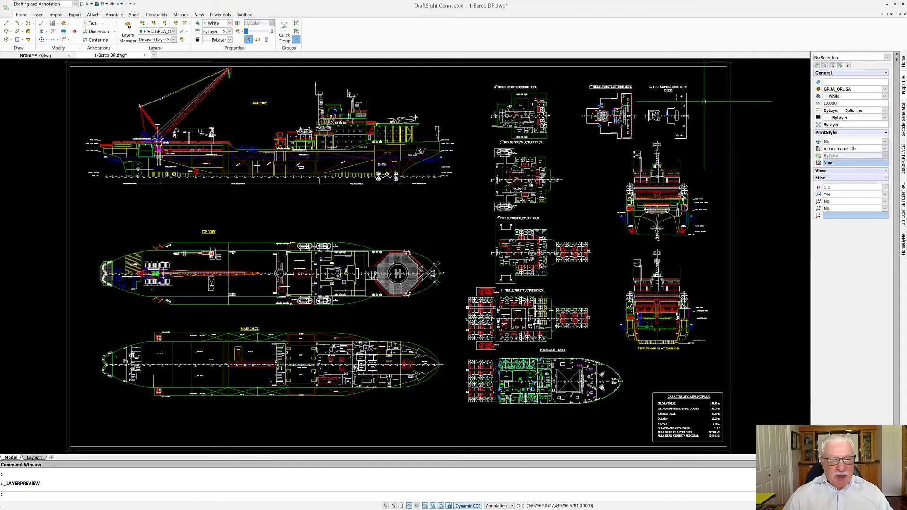